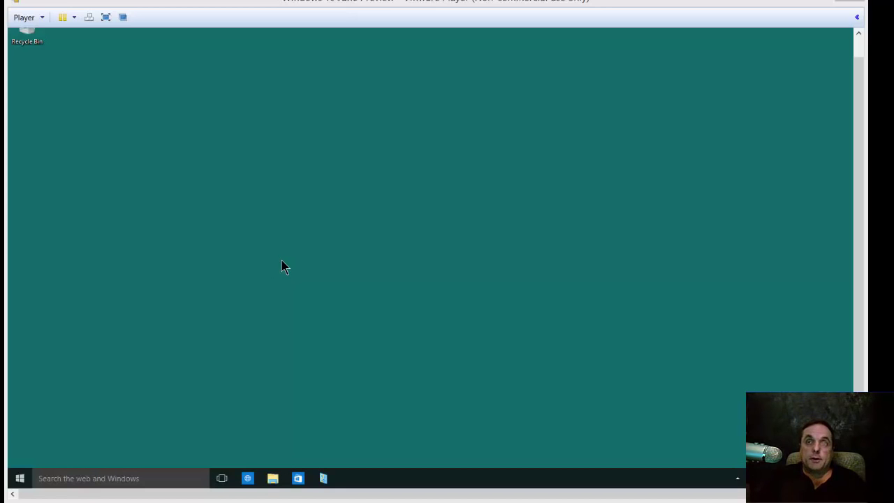
mouse_move(754, 71)
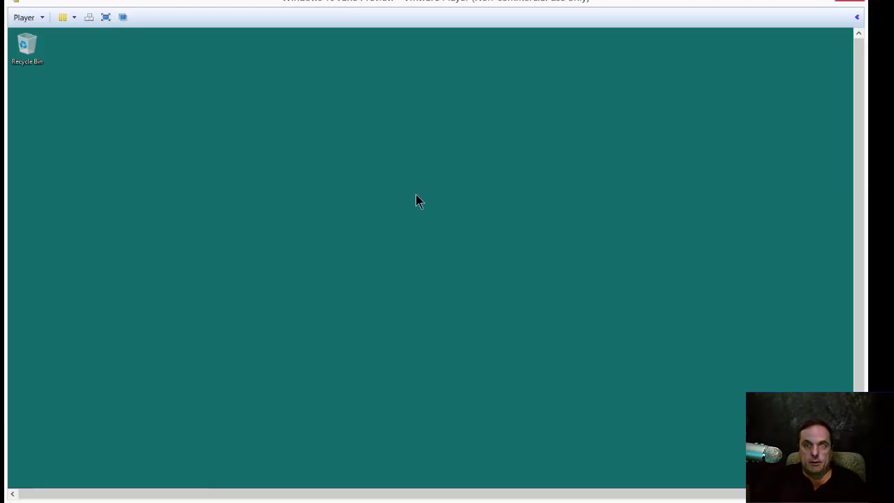
mouse_move(275, 172)
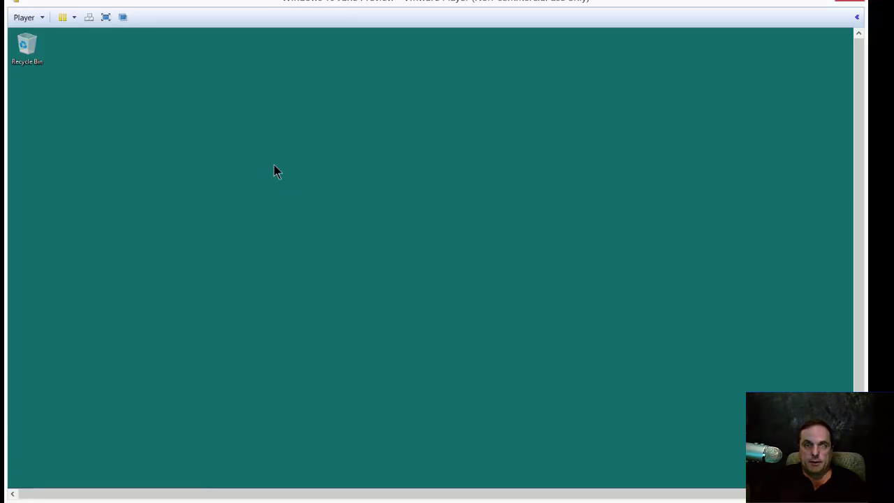
Bring up the desktop context menu that offers Display settings.
right_click(307, 251)
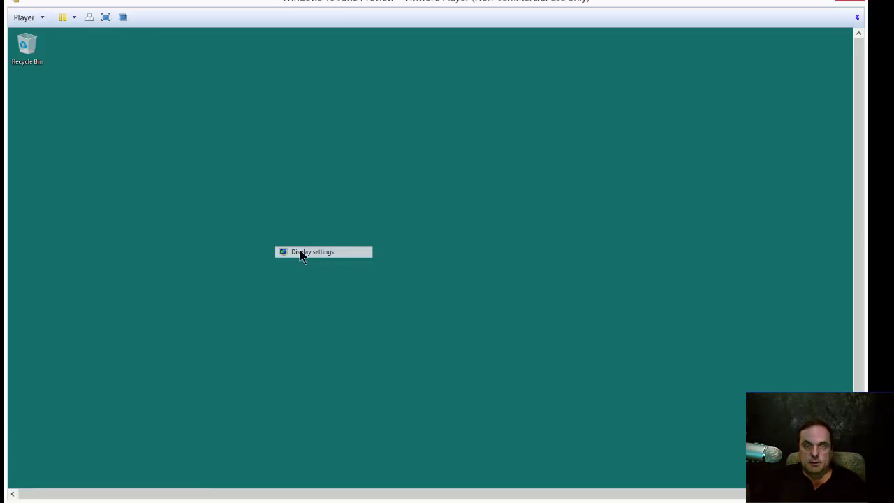
Go from the desktop menu into the System display settings for monitor 1.
click(313, 251)
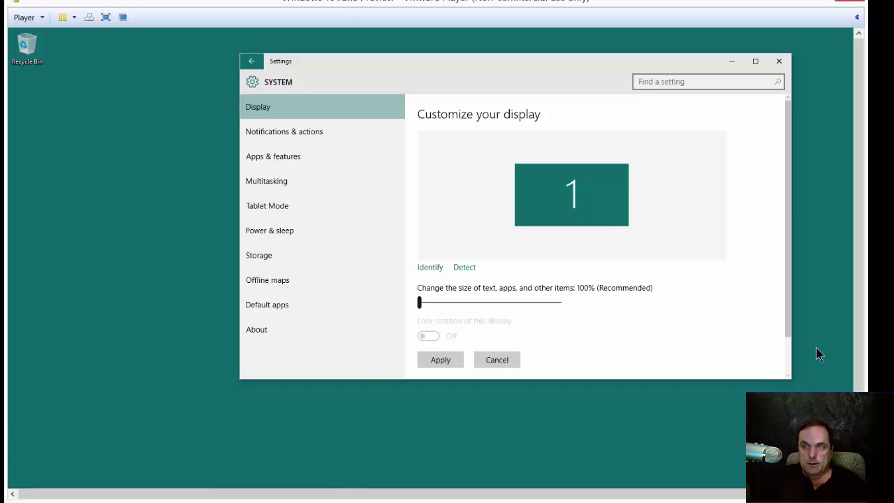
mouse_move(788, 355)
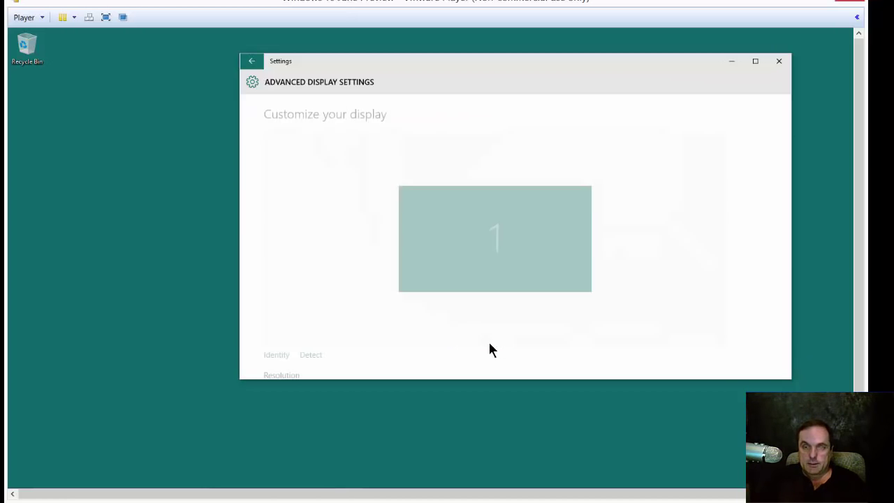
Switch the resolution to 1920 × 1200, apply it and keep the change.
click(755, 62)
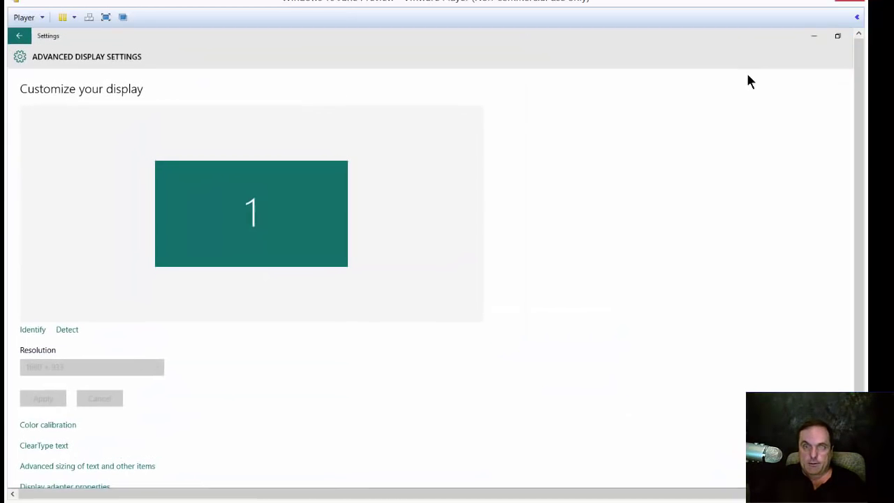
scroll(down, 3)
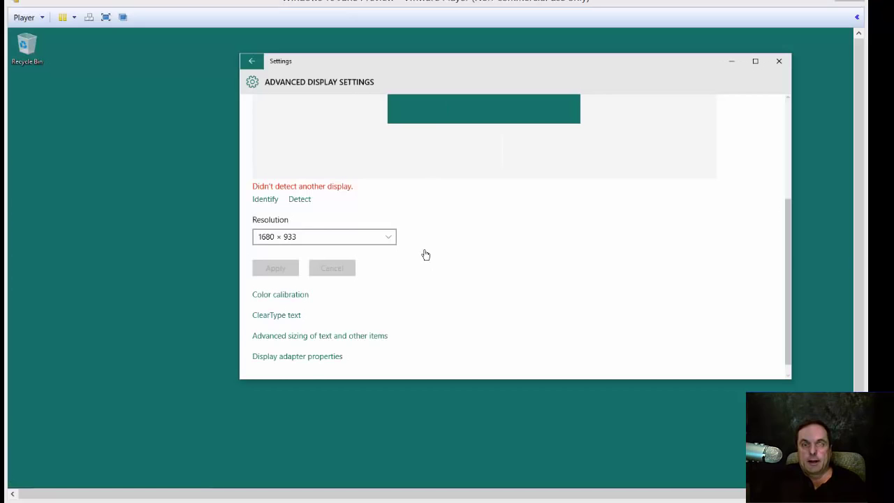
mouse_move(280, 233)
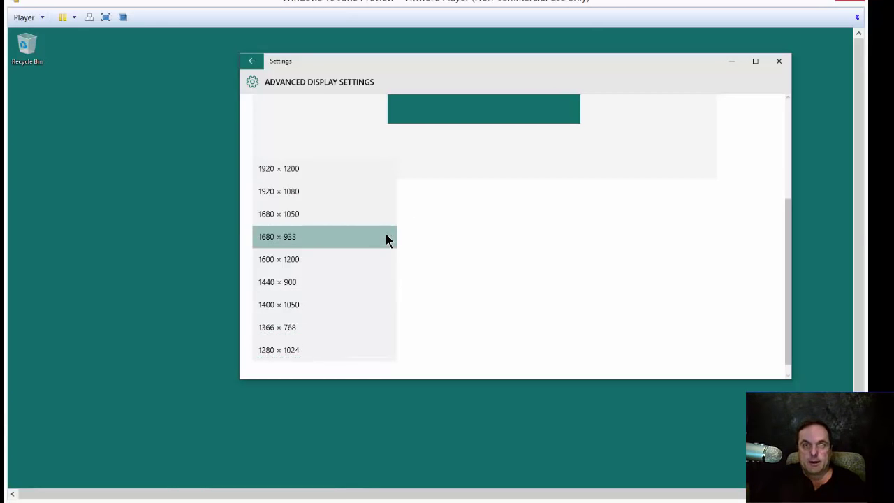
click(280, 167)
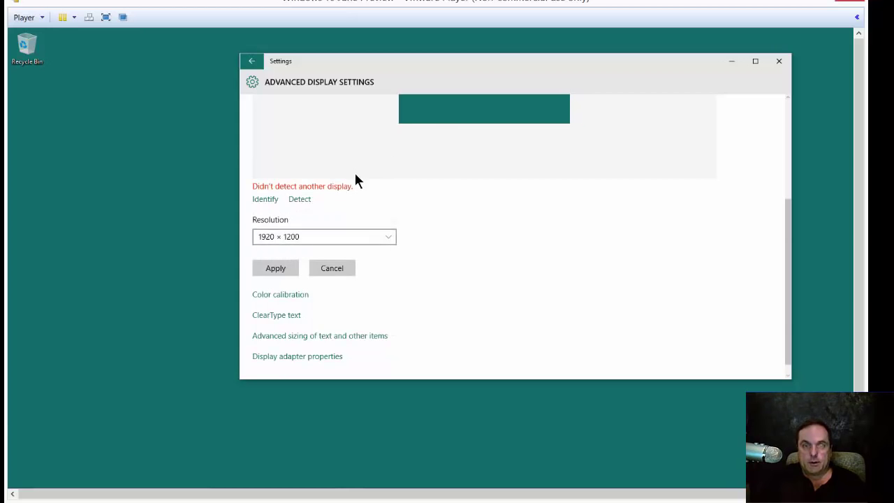
click(276, 269)
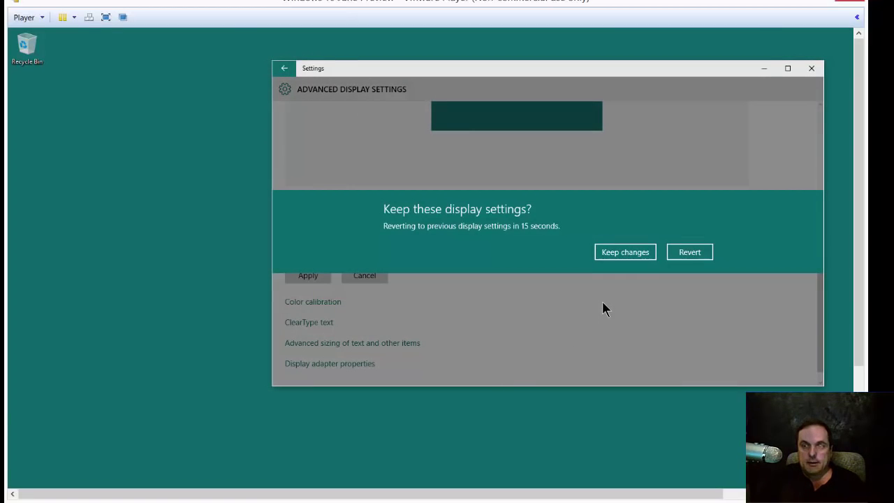
click(624, 252)
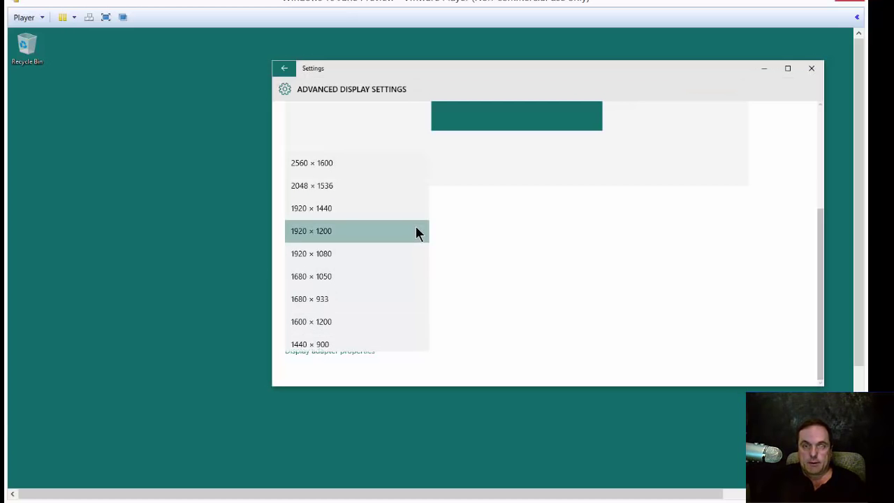
Reopen the Resolution list to try out another value.
scroll(down, 3)
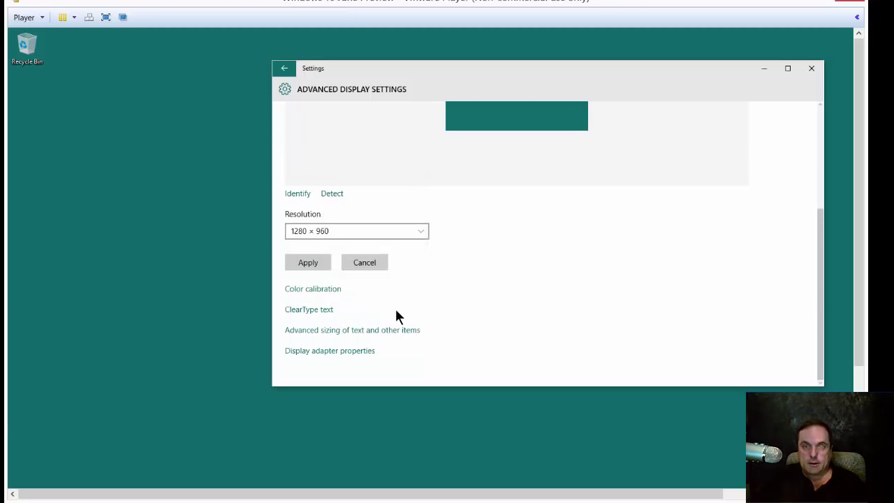
click(307, 263)
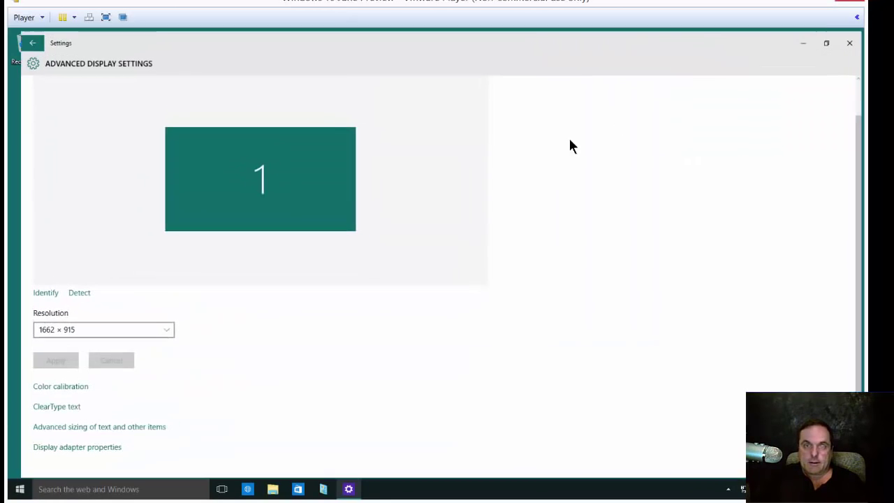
Set the resolution to 1680 × 1050, apply it and keep the change.
click(103, 330)
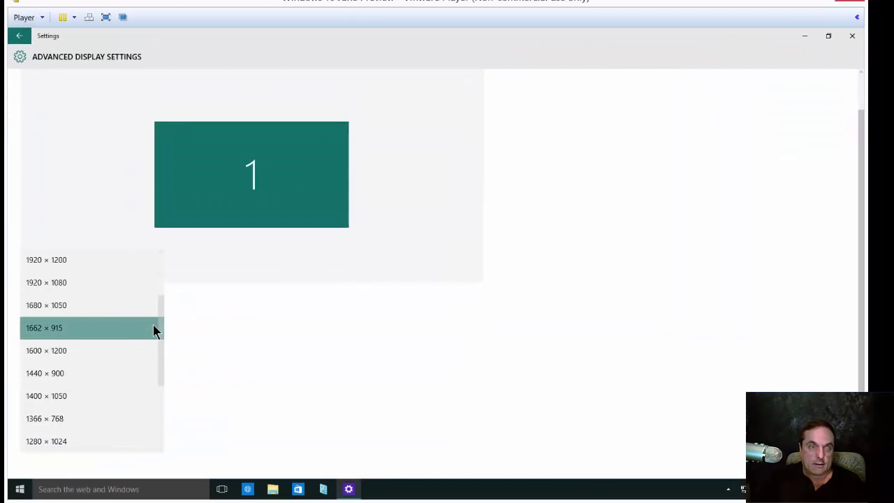
click(47, 304)
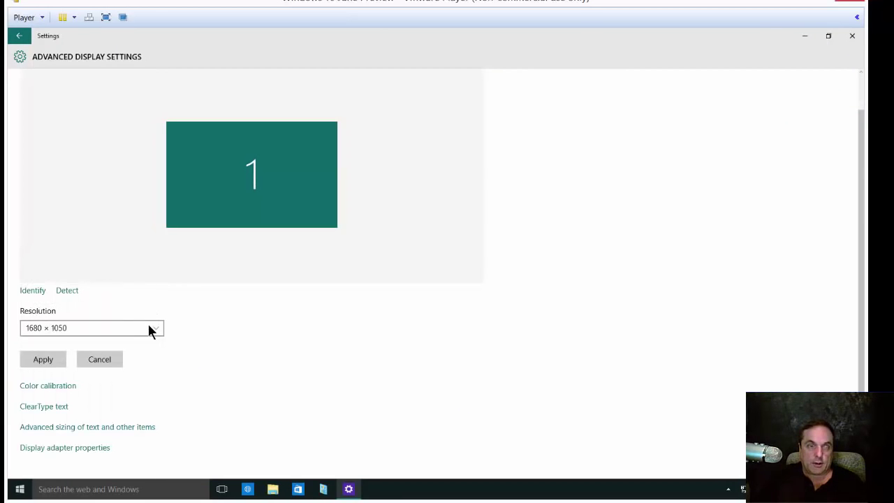
click(41, 359)
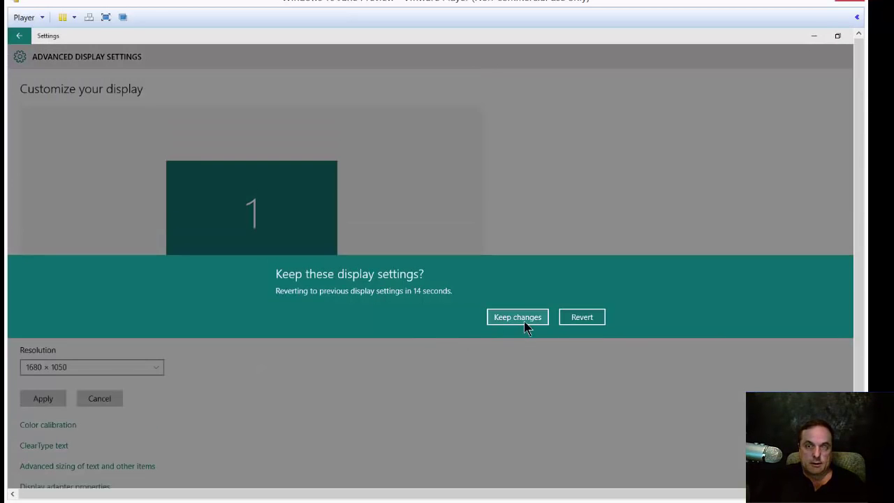
click(517, 316)
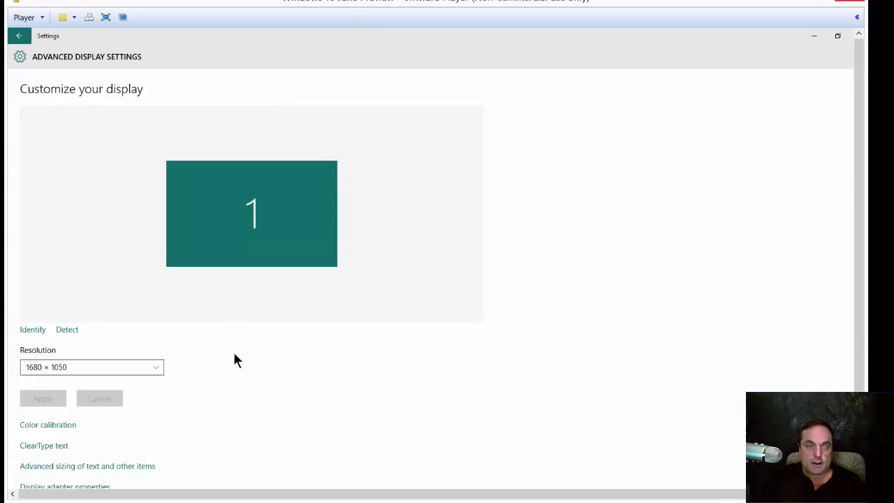
mouse_move(49, 425)
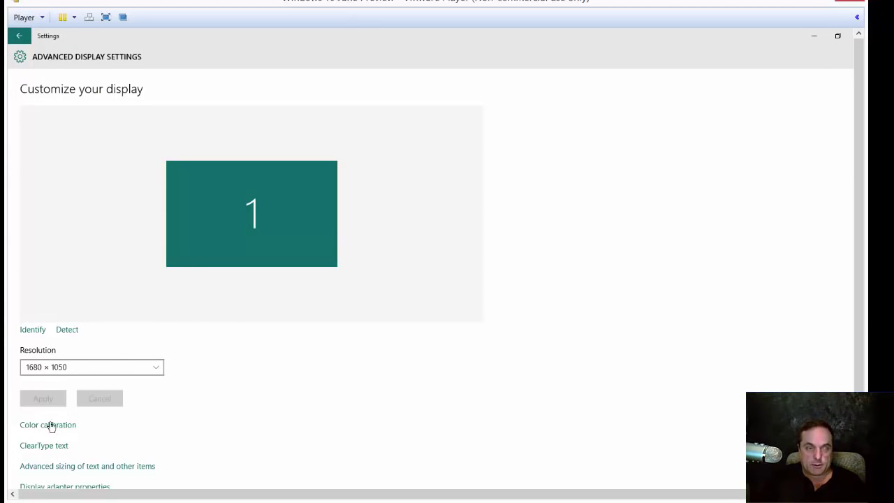
mouse_move(362, 327)
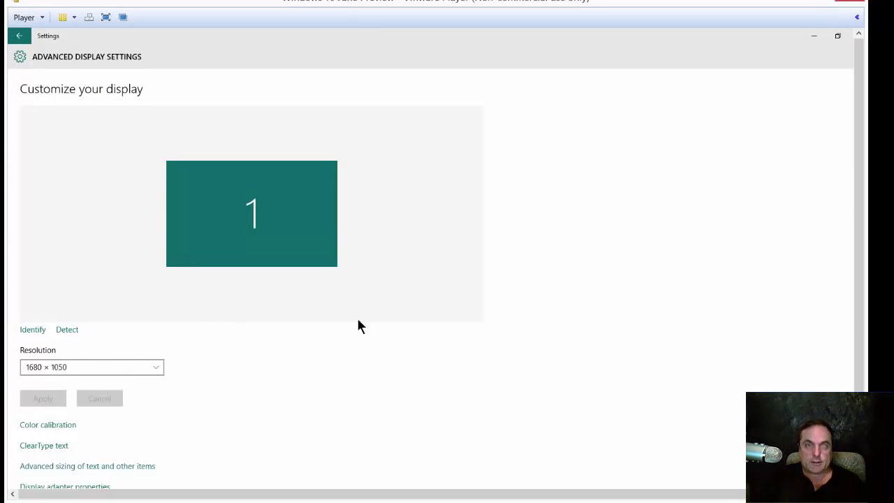
mouse_move(545, 218)
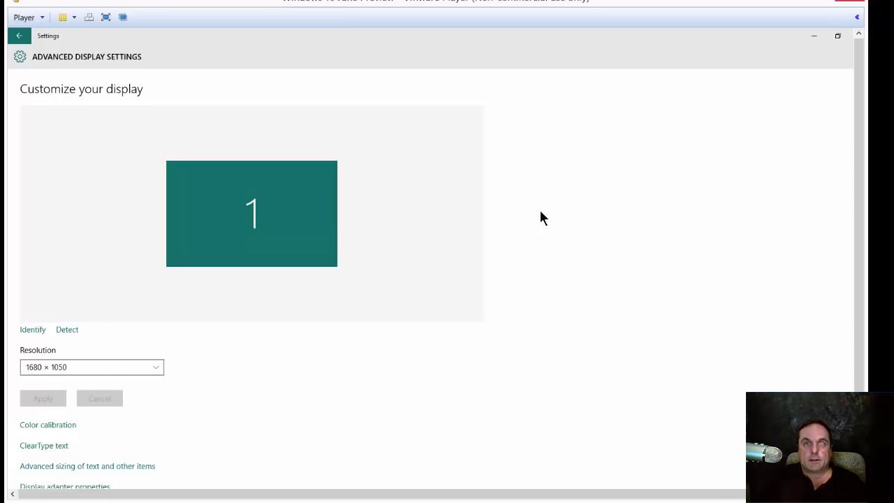